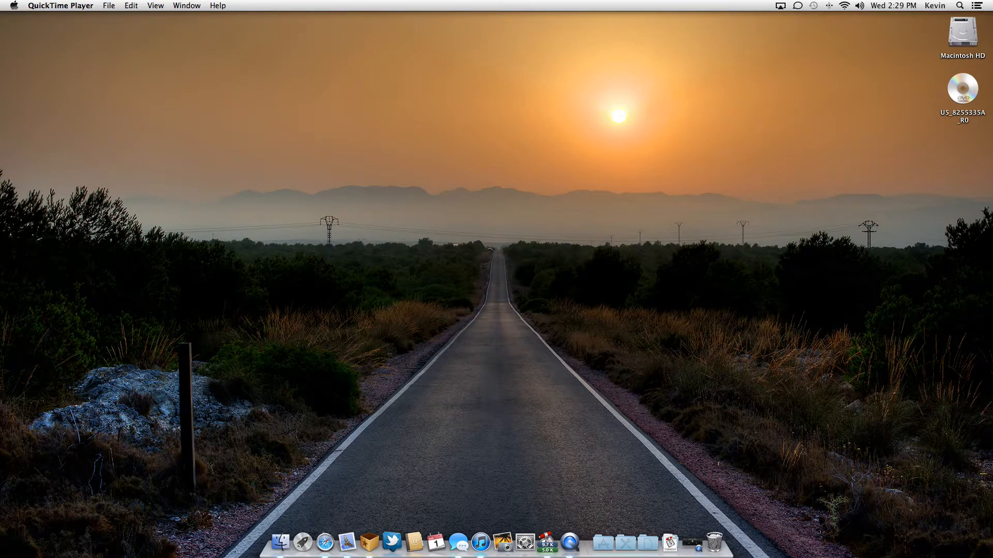
mouse_move(318, 204)
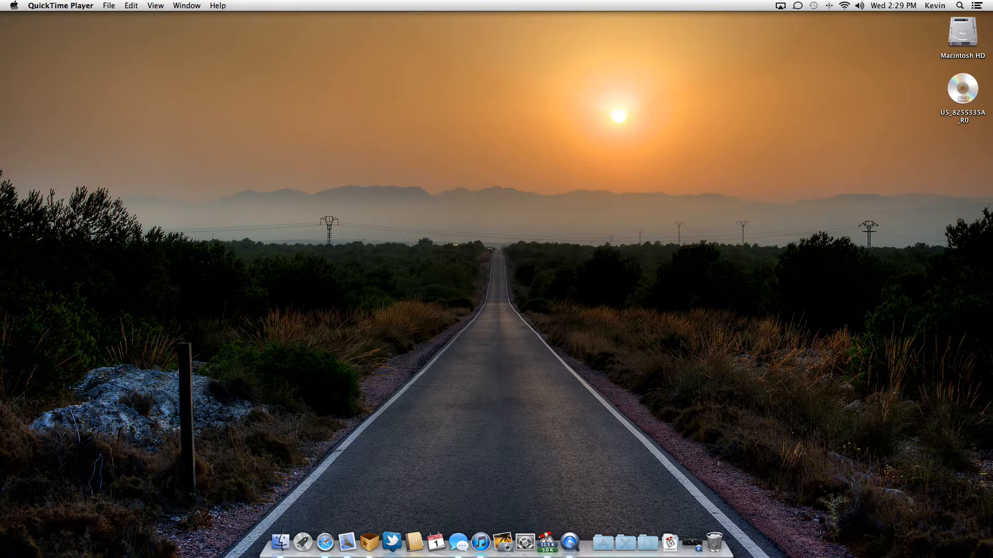
mouse_move(317, 205)
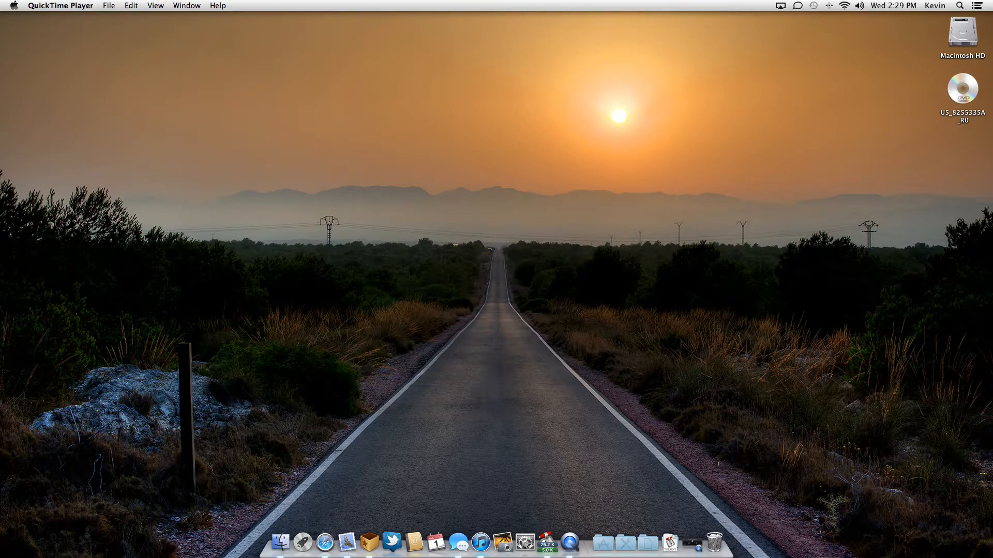
mouse_move(318, 205)
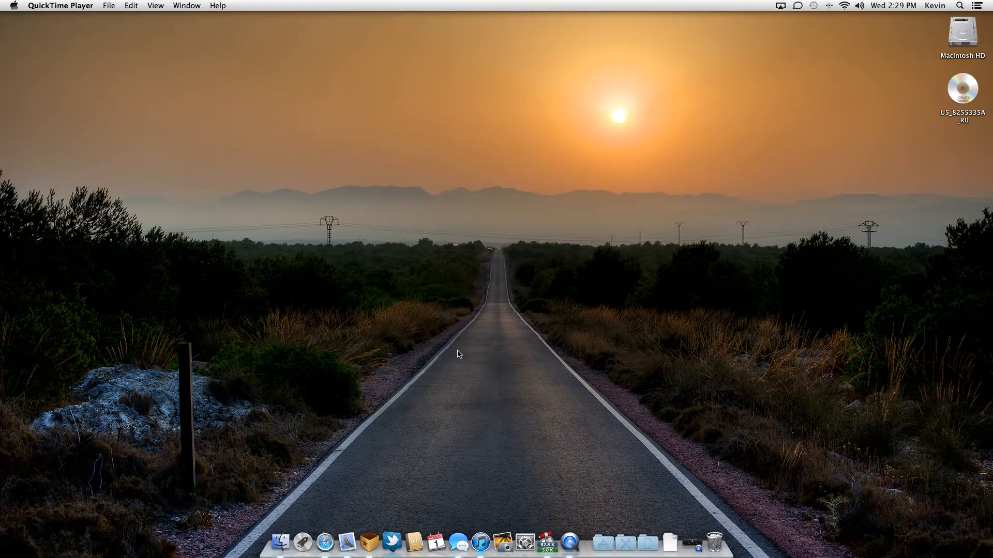
mouse_move(525, 444)
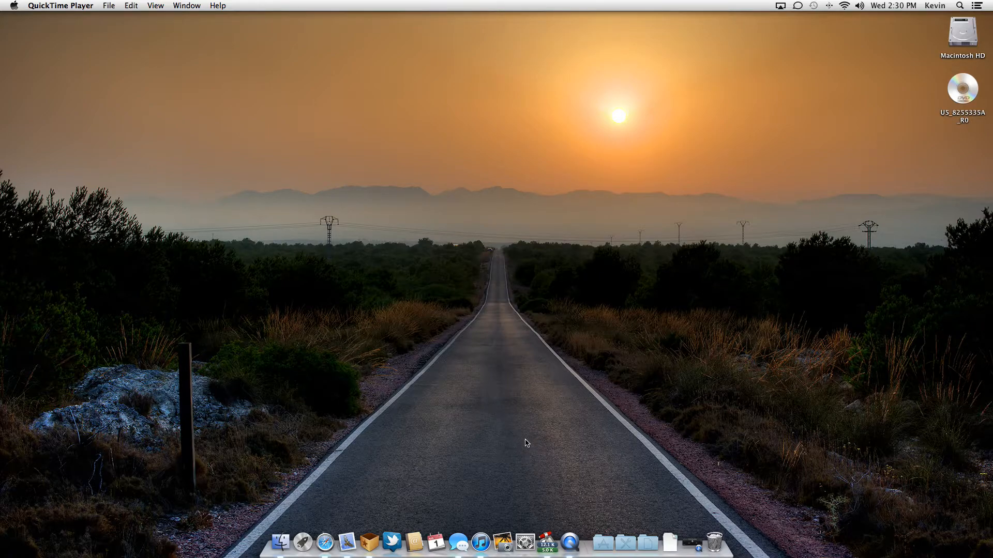
mouse_move(540, 455)
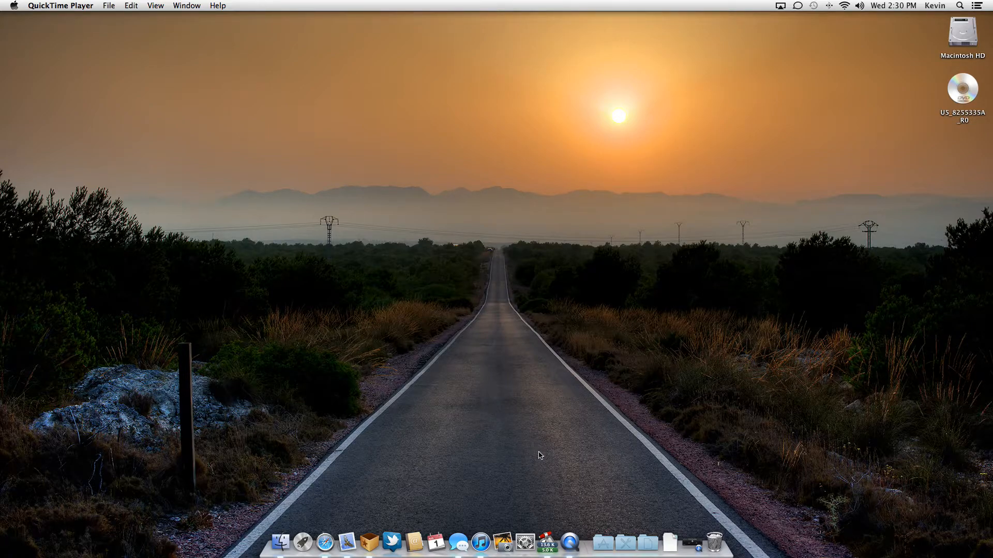
mouse_move(555, 501)
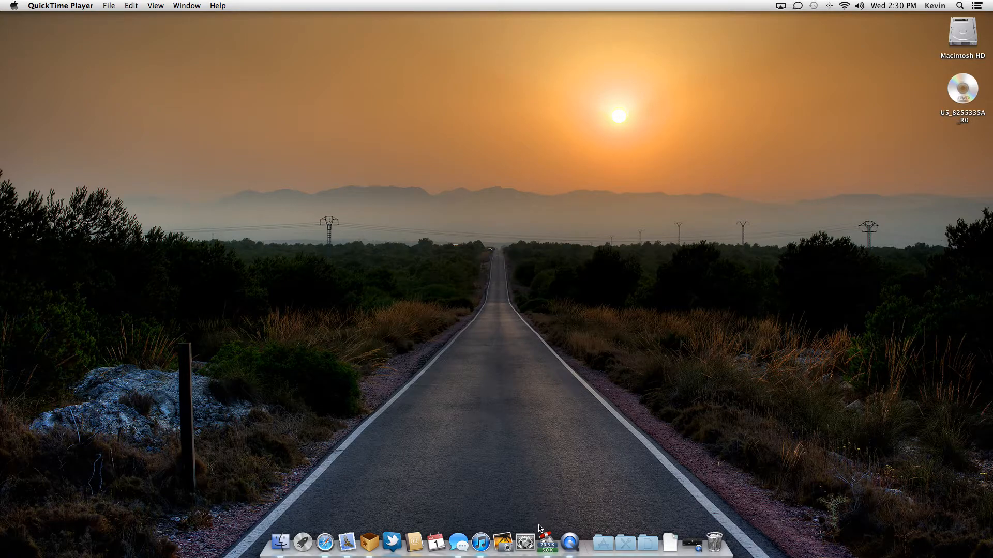
mouse_move(524, 543)
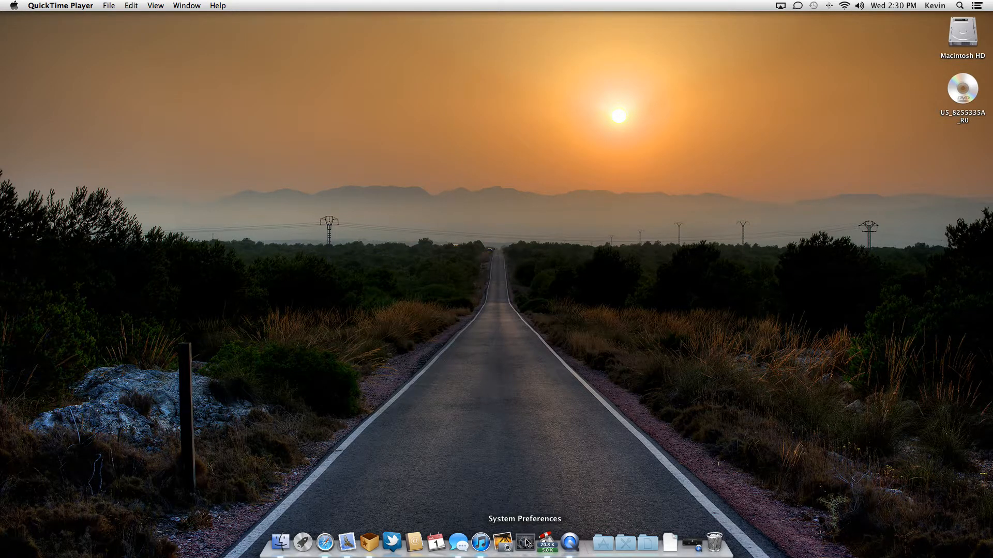
Launch System Preferences and show the General pane of Security & Privacy.
left_click(525, 543)
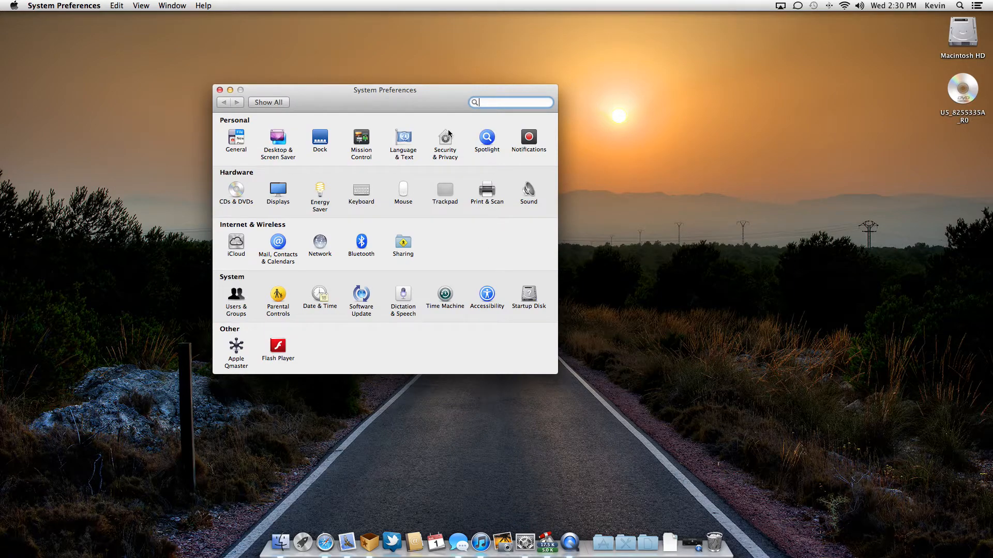
left_click(444, 137)
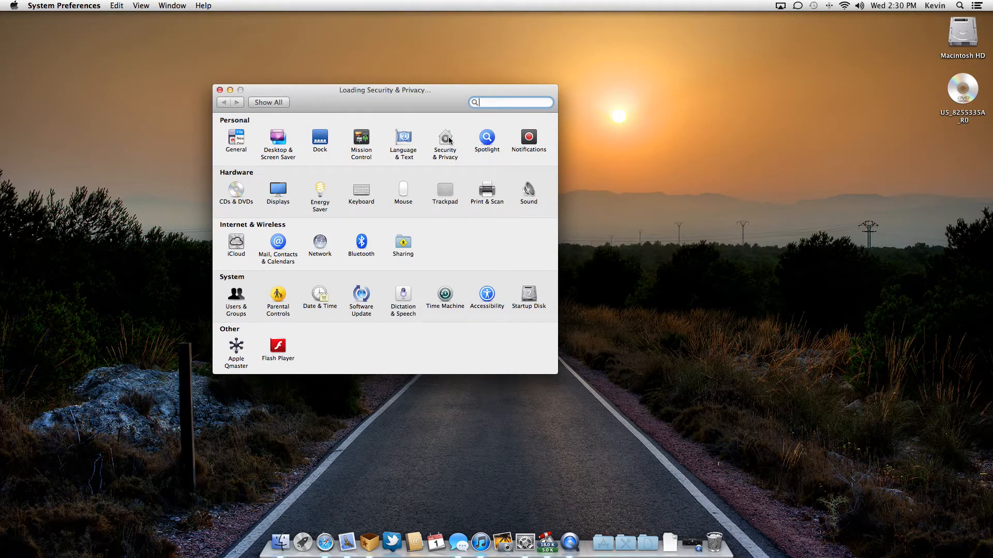
left_click(445, 136)
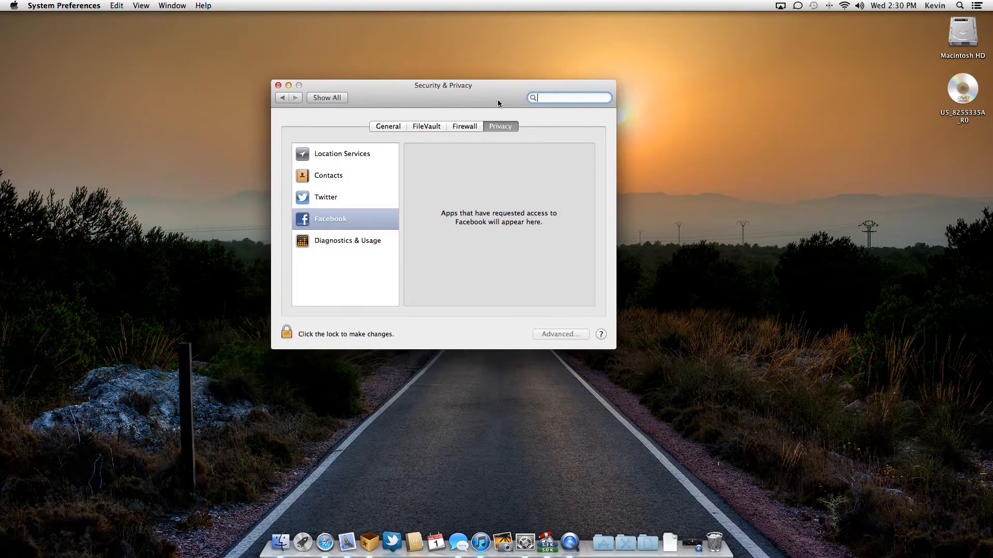
mouse_move(301, 319)
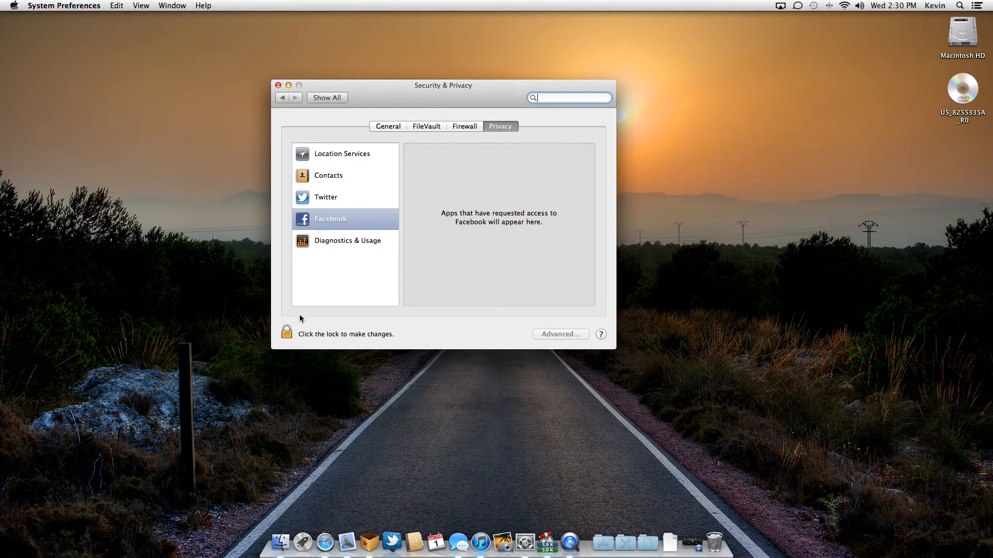
left_click(386, 126)
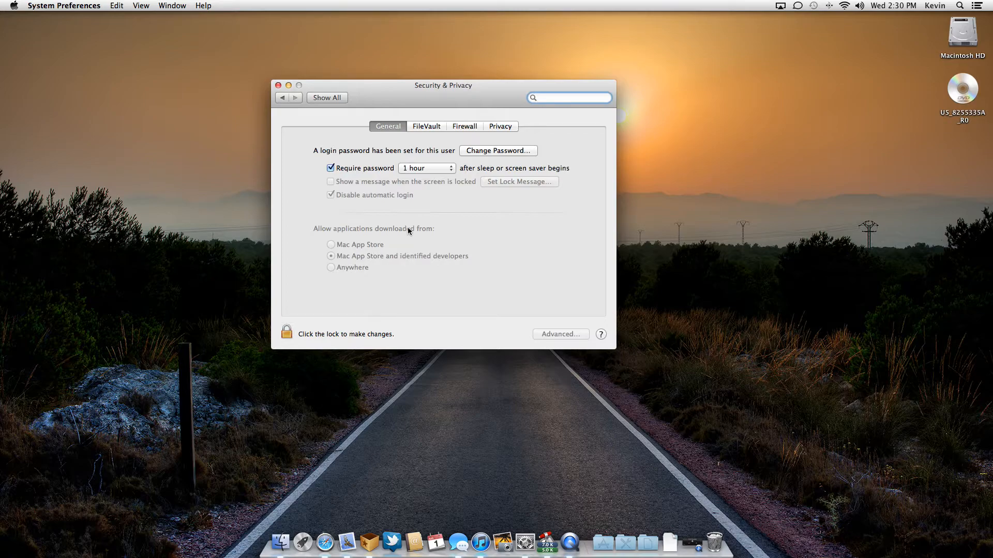
mouse_move(395, 216)
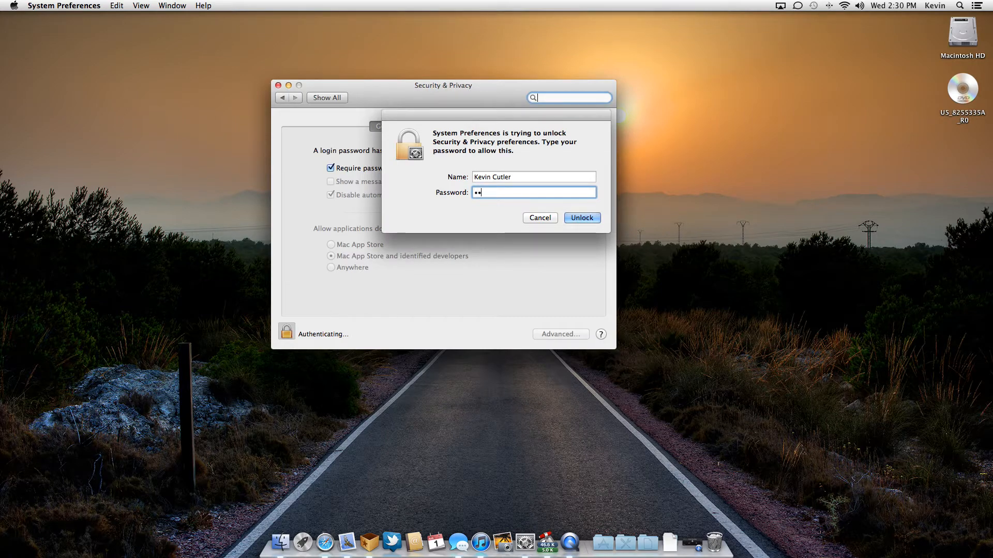
Enter the admin password and unlock the Security & Privacy settings.
type("password")
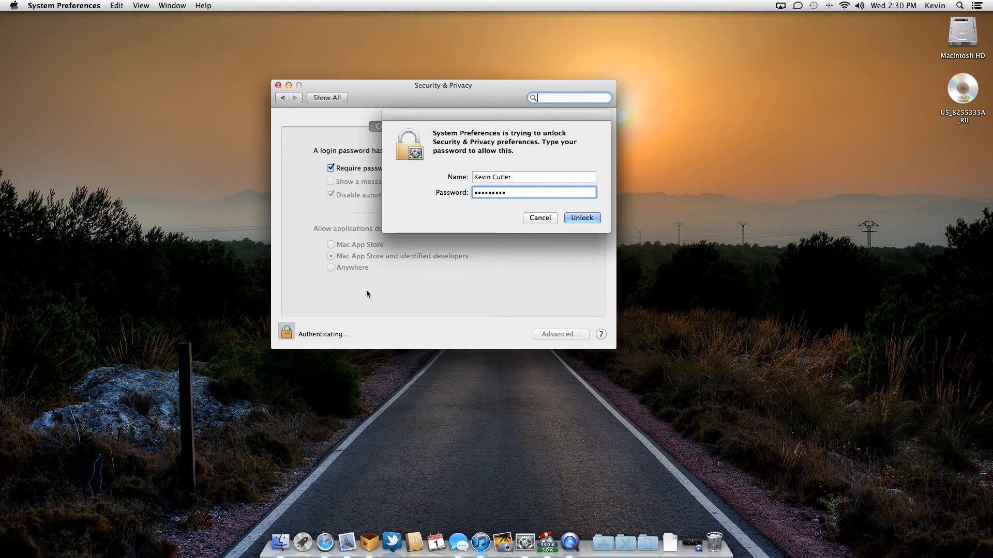
left_click(580, 218)
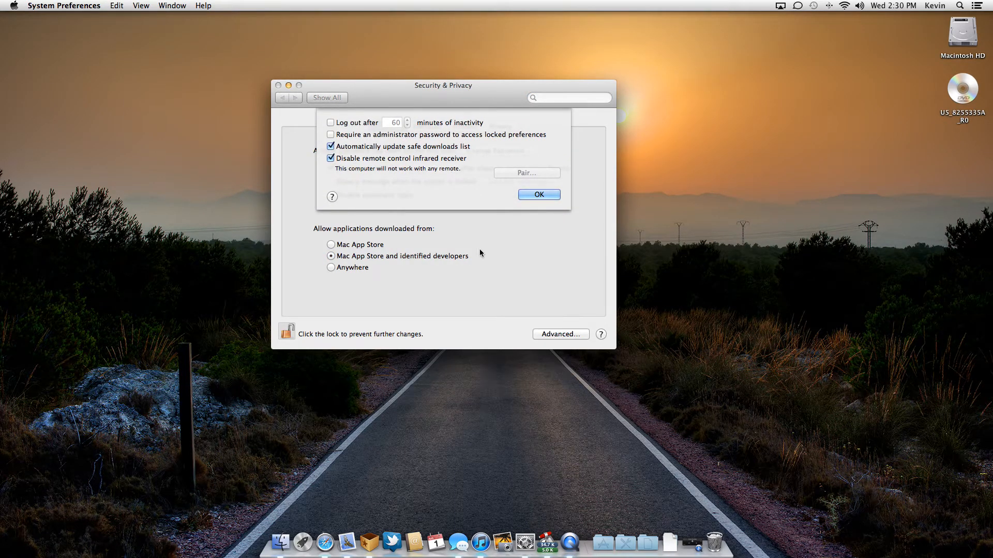
mouse_move(452, 110)
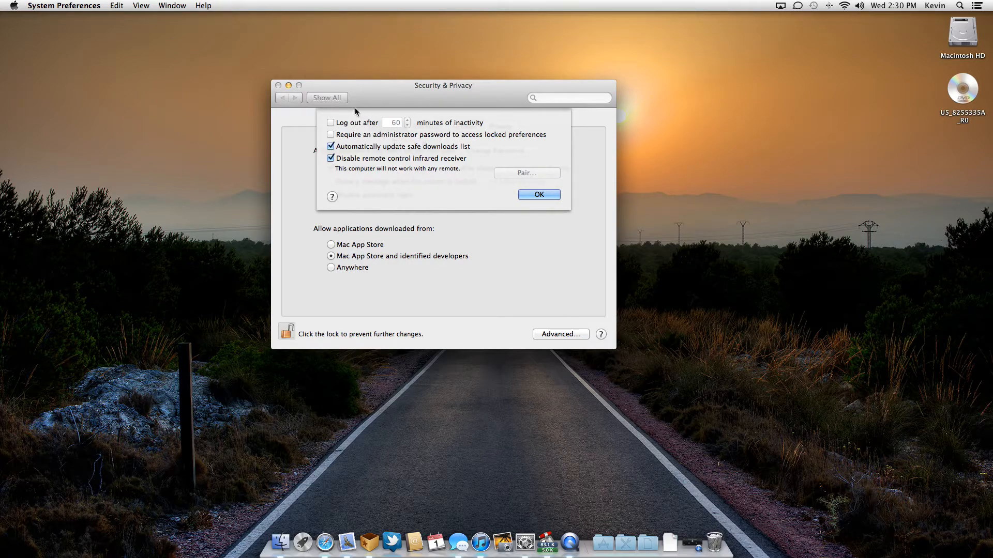
mouse_move(359, 137)
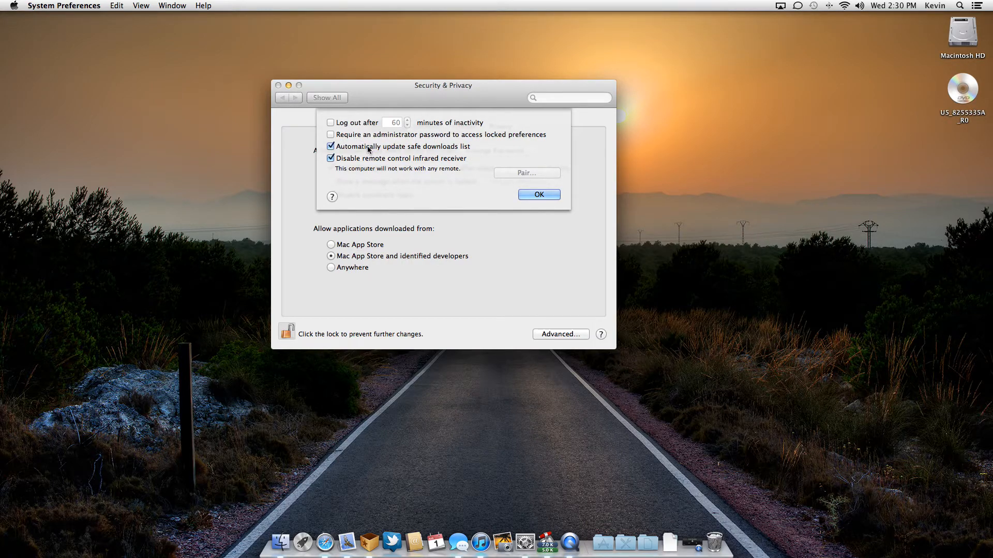
mouse_move(402, 146)
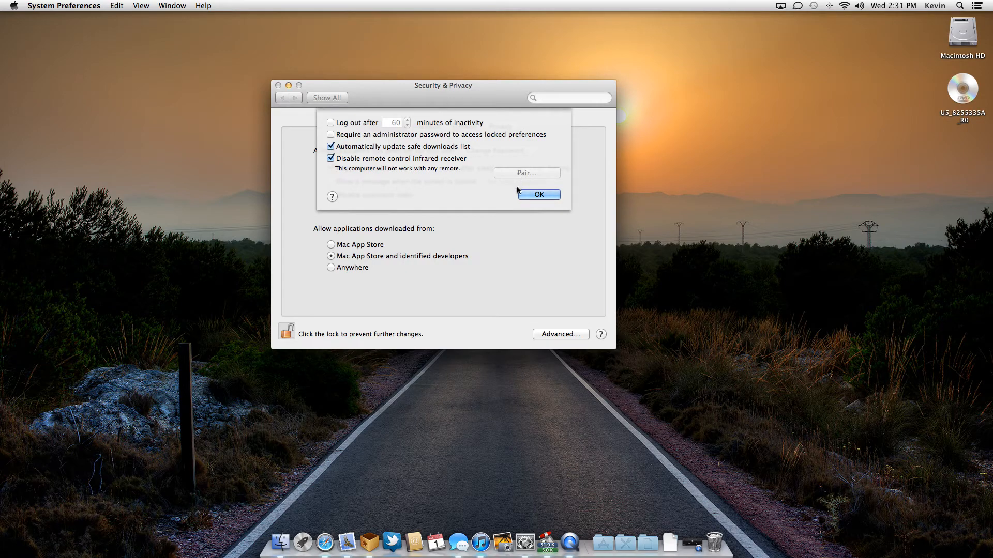
mouse_move(531, 184)
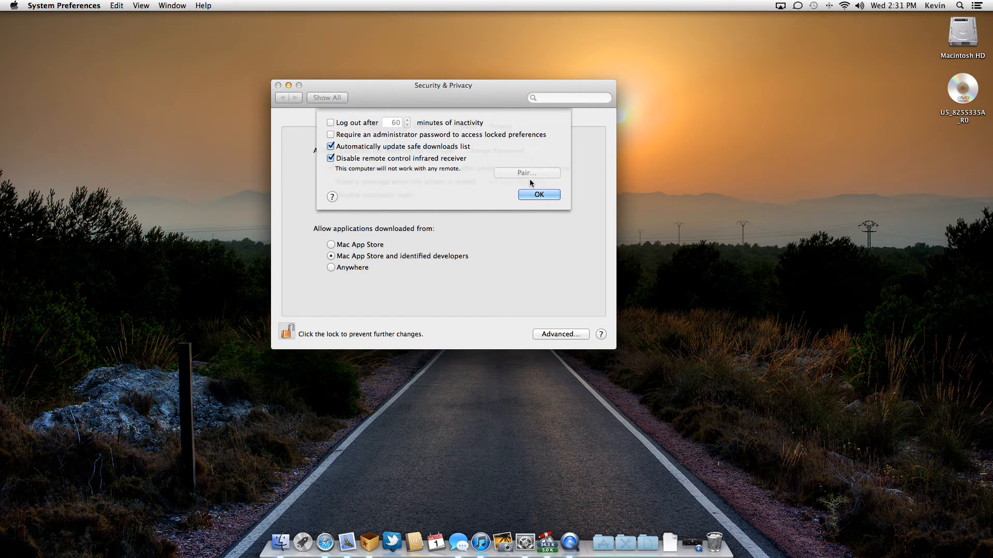